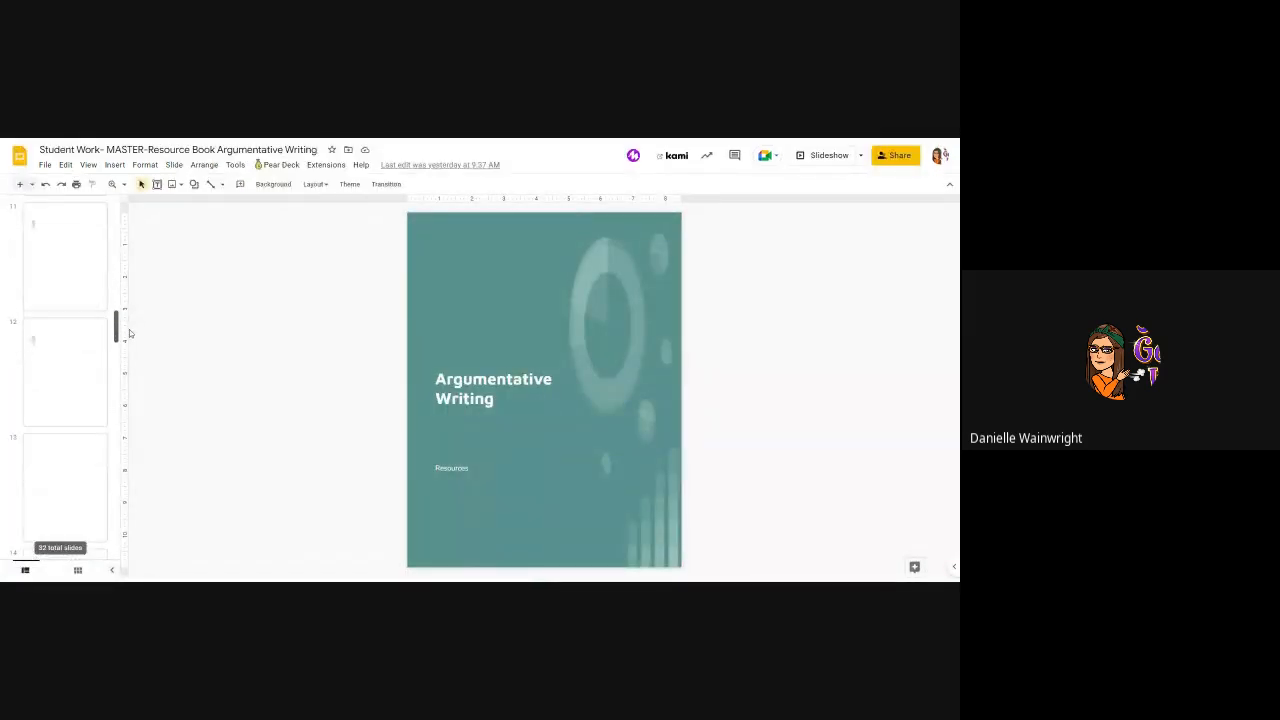
View the Weaving Evidence and Reason into Your Paragraph slide enlarged
{"action": "left_click", "coordinate": [64, 372]}
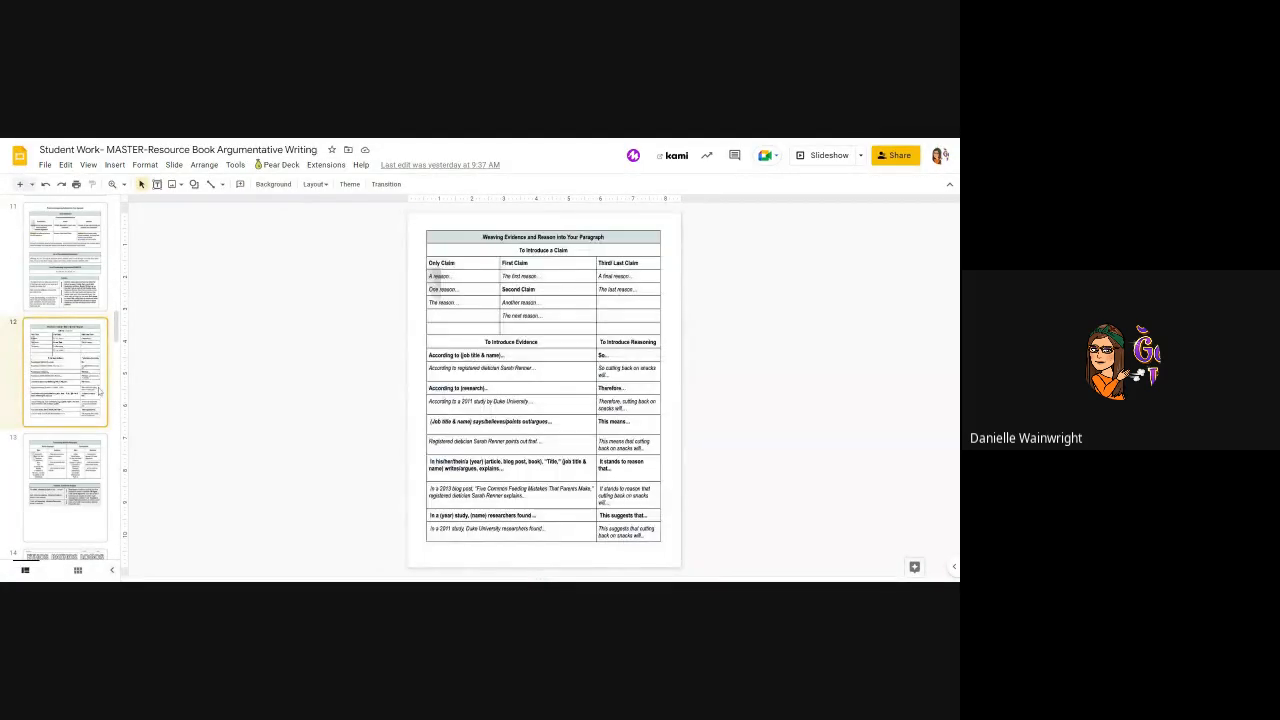
{"action": "mouse_move", "coordinate": [112, 184]}
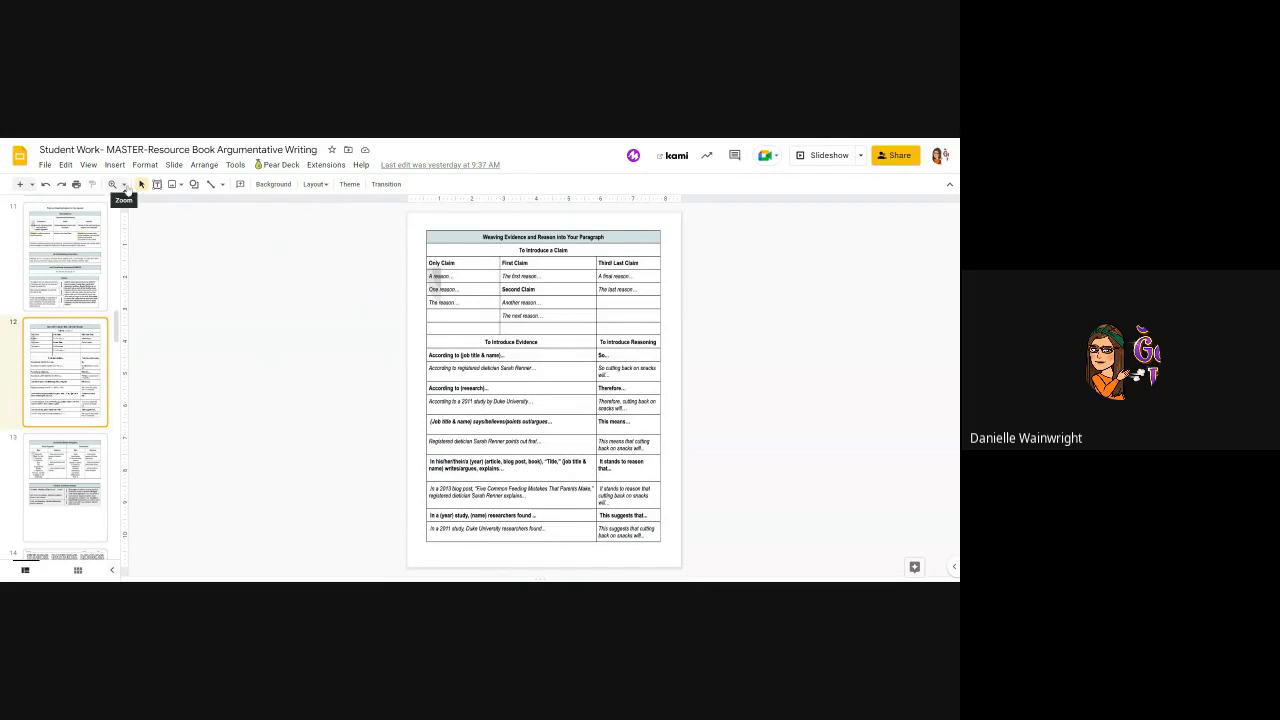
{"action": "left_click", "coordinate": [112, 184]}
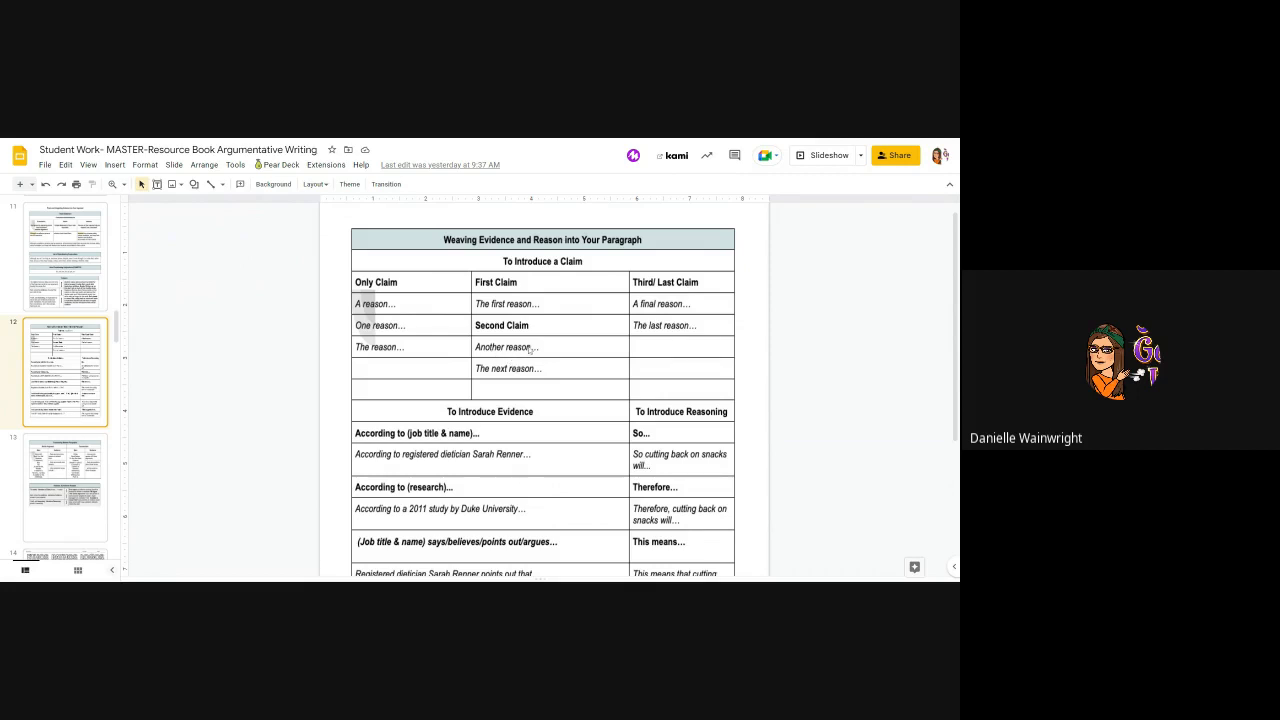
{"action": "mouse_move", "coordinate": [488, 380]}
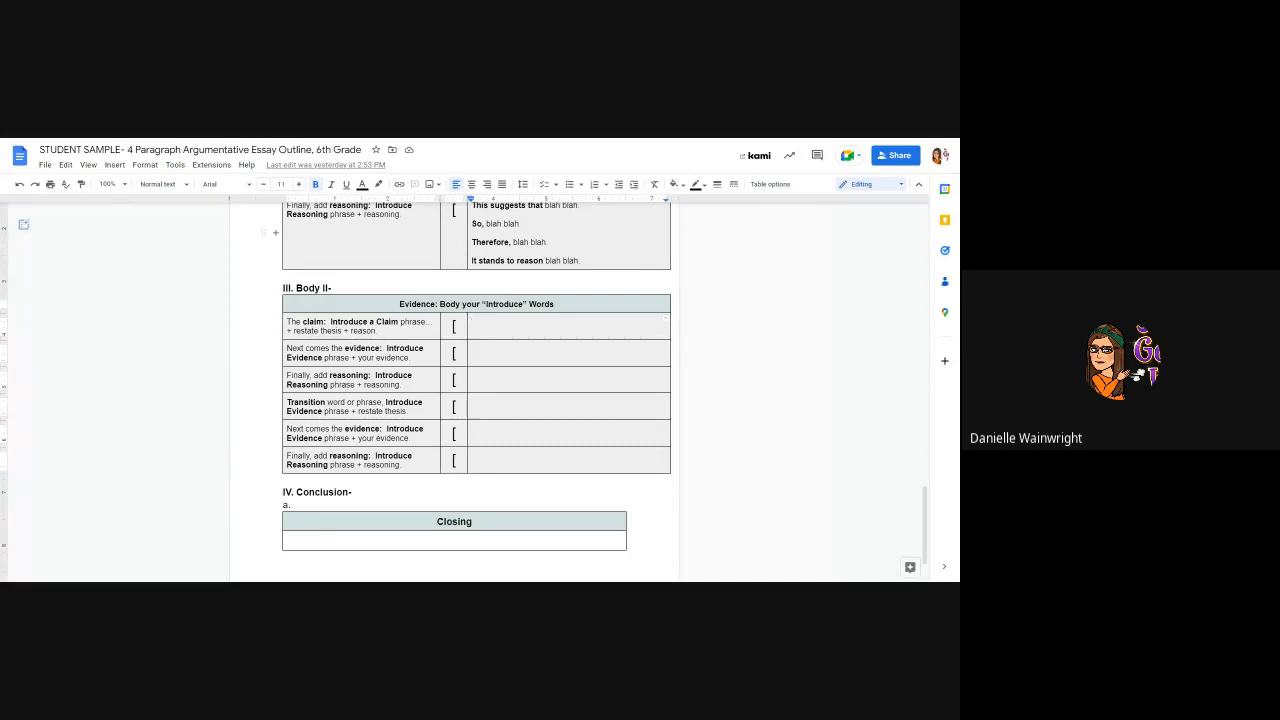
Write "Another reason cell phones should not be allowed in school" in the Body II claim row
{"action": "type", "text": "Another reason"}
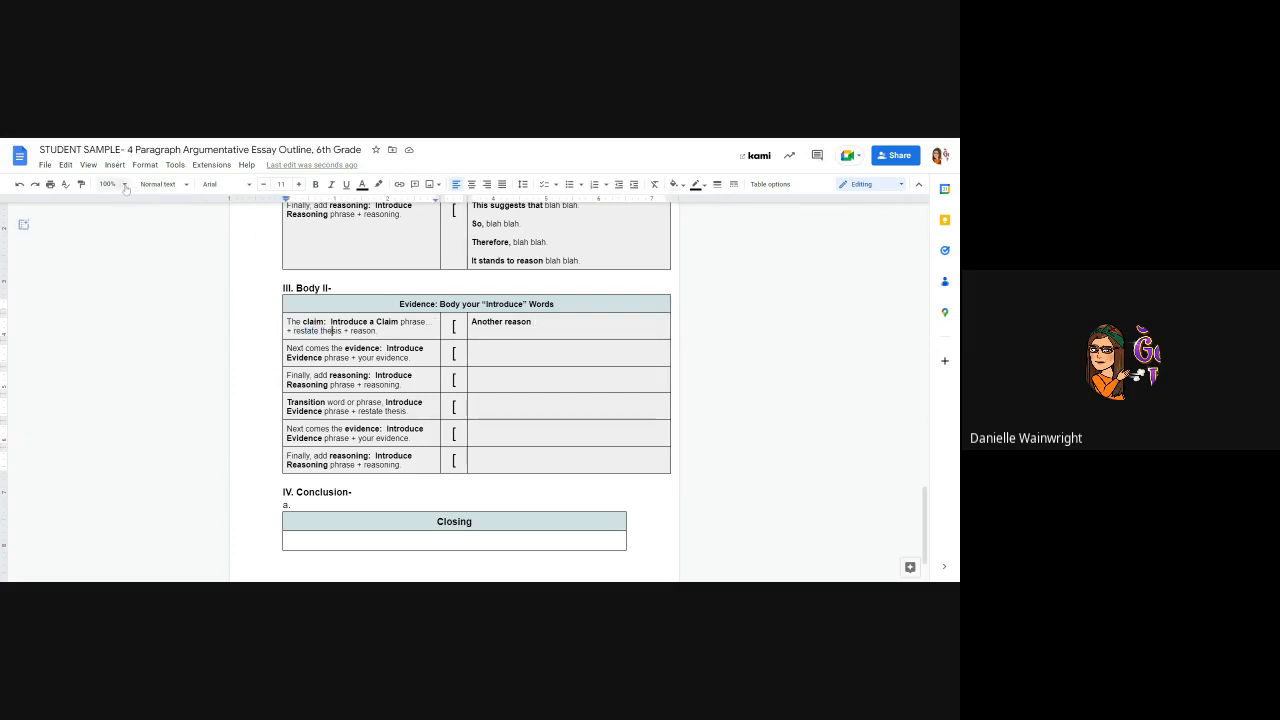
{"action": "left_click", "coordinate": [108, 184]}
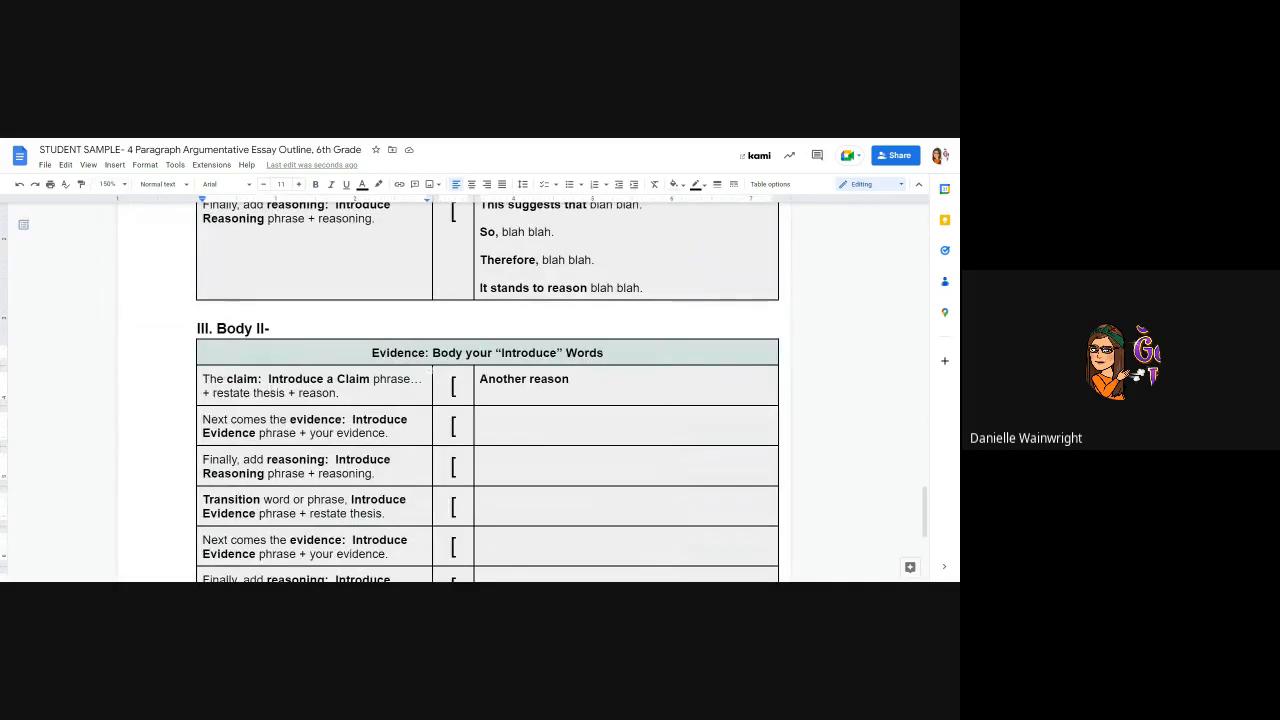
{"action": "double_click", "coordinate": [252, 392]}
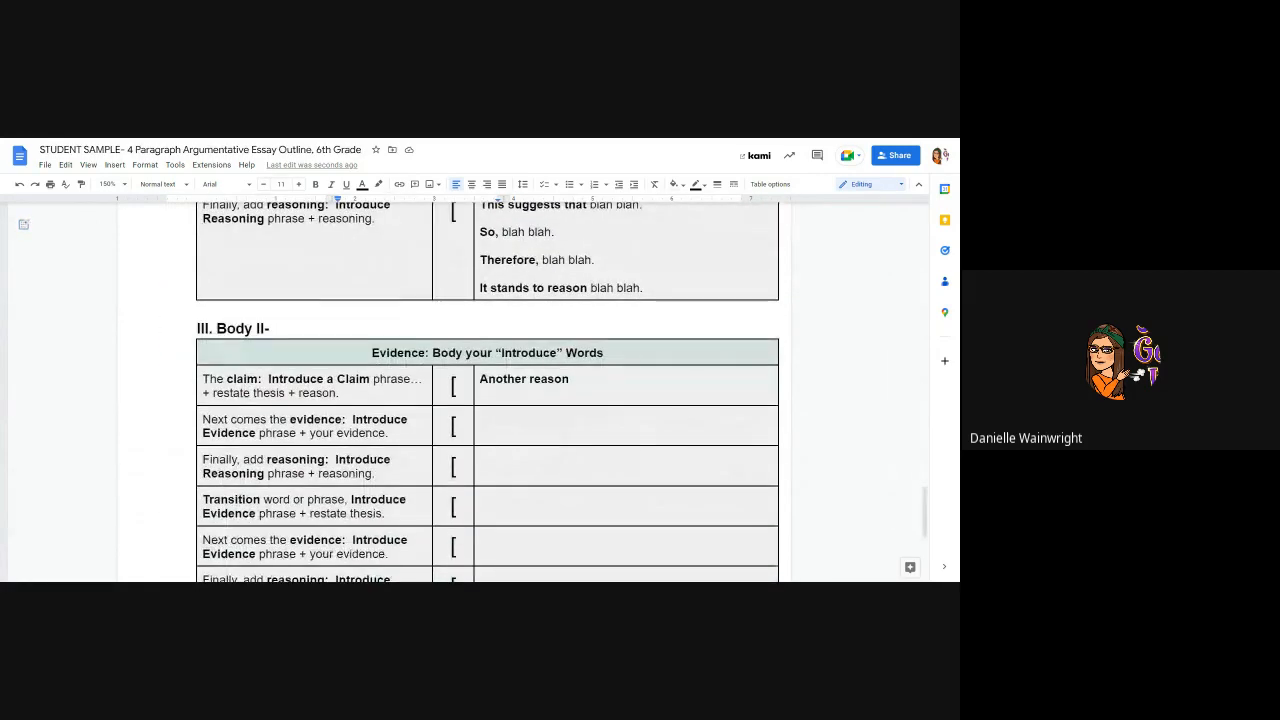
{"action": "type", "text": "cell phones should not be allowed in school"}
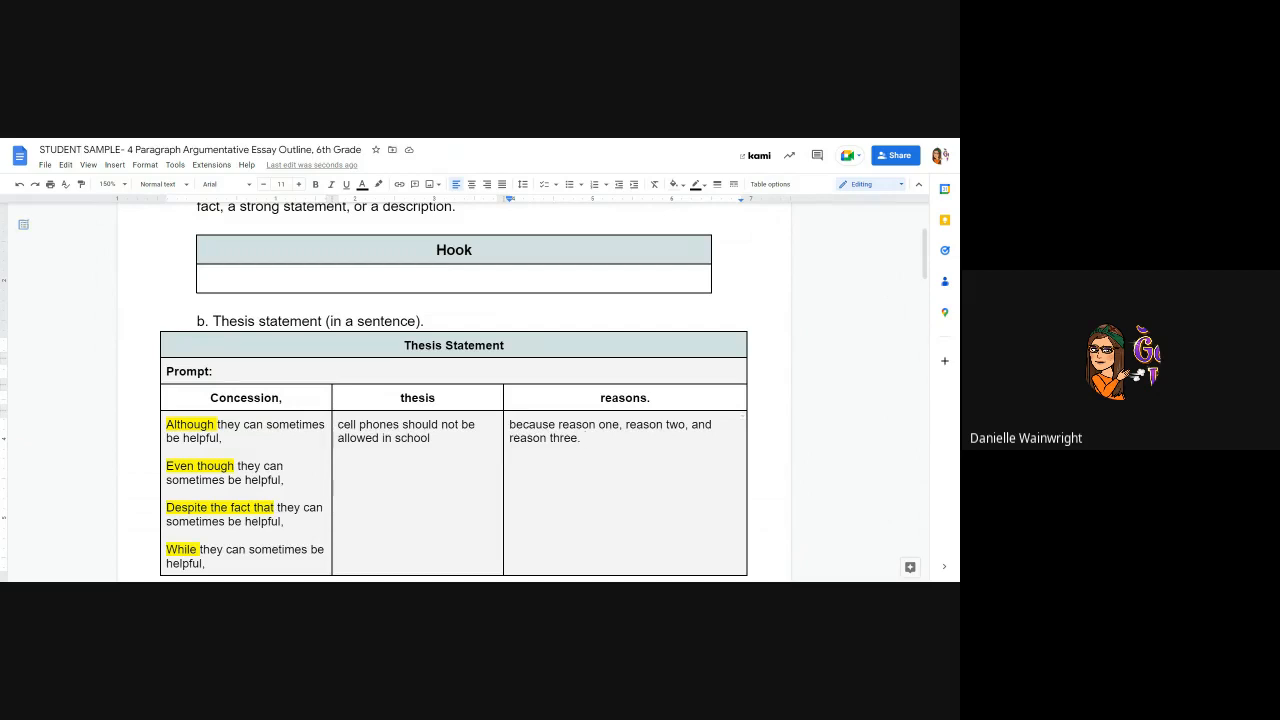
{"action": "scroll", "scroll_direction": "down", "scroll_amount": 3}
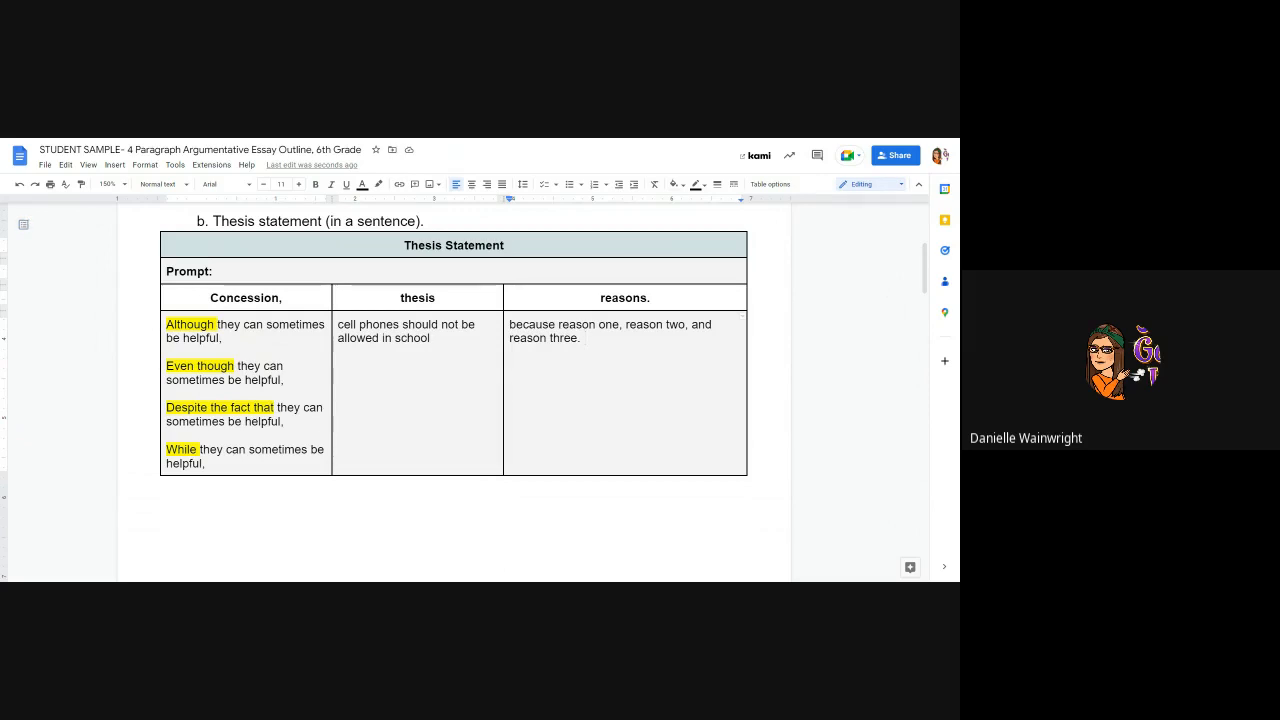
{"action": "scroll", "scroll_direction": "down", "scroll_amount": 3}
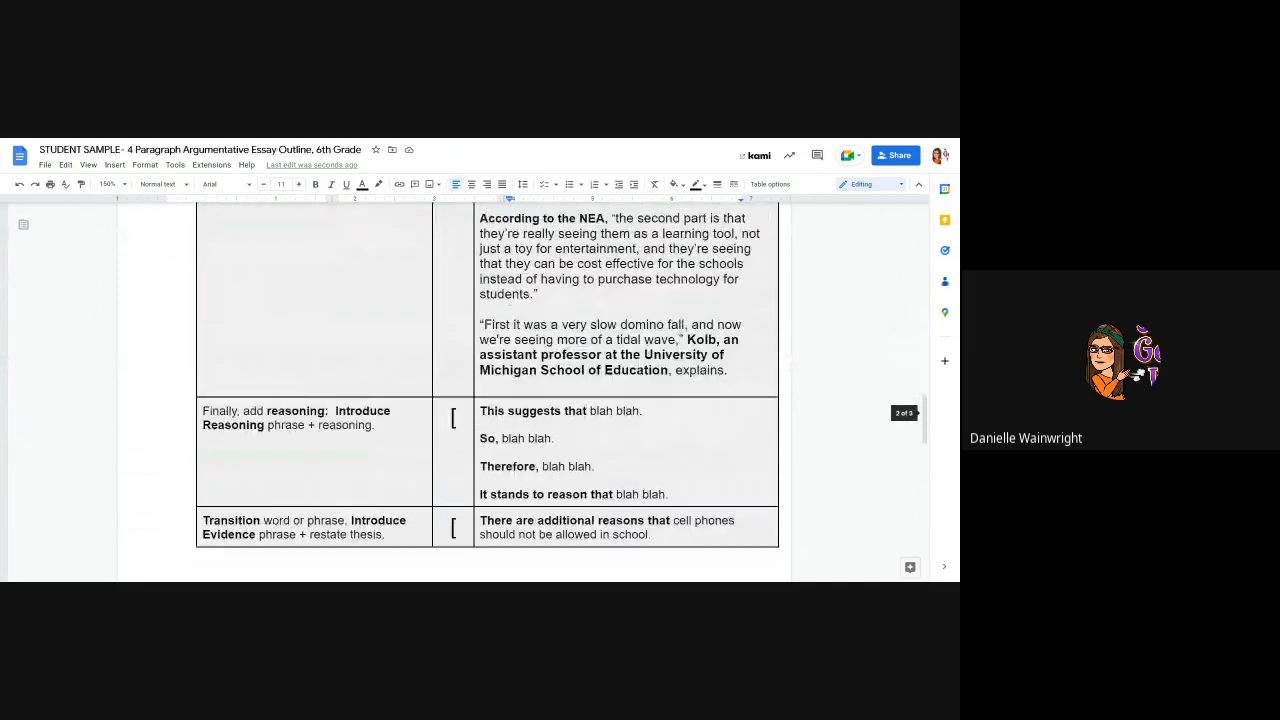
Finish the Body II claim with the placeholder "blah blah."
{"action": "scroll", "scroll_direction": "down", "scroll_amount": 3}
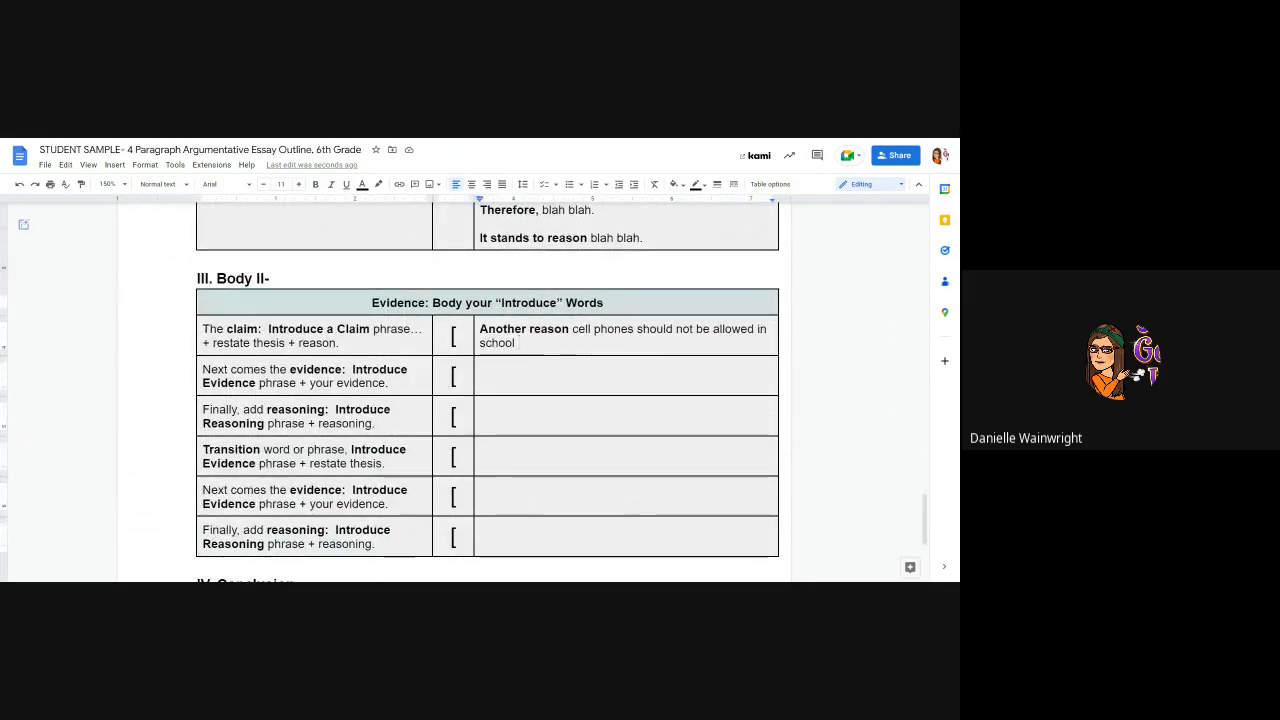
{"action": "type", "text": "blah blah."}
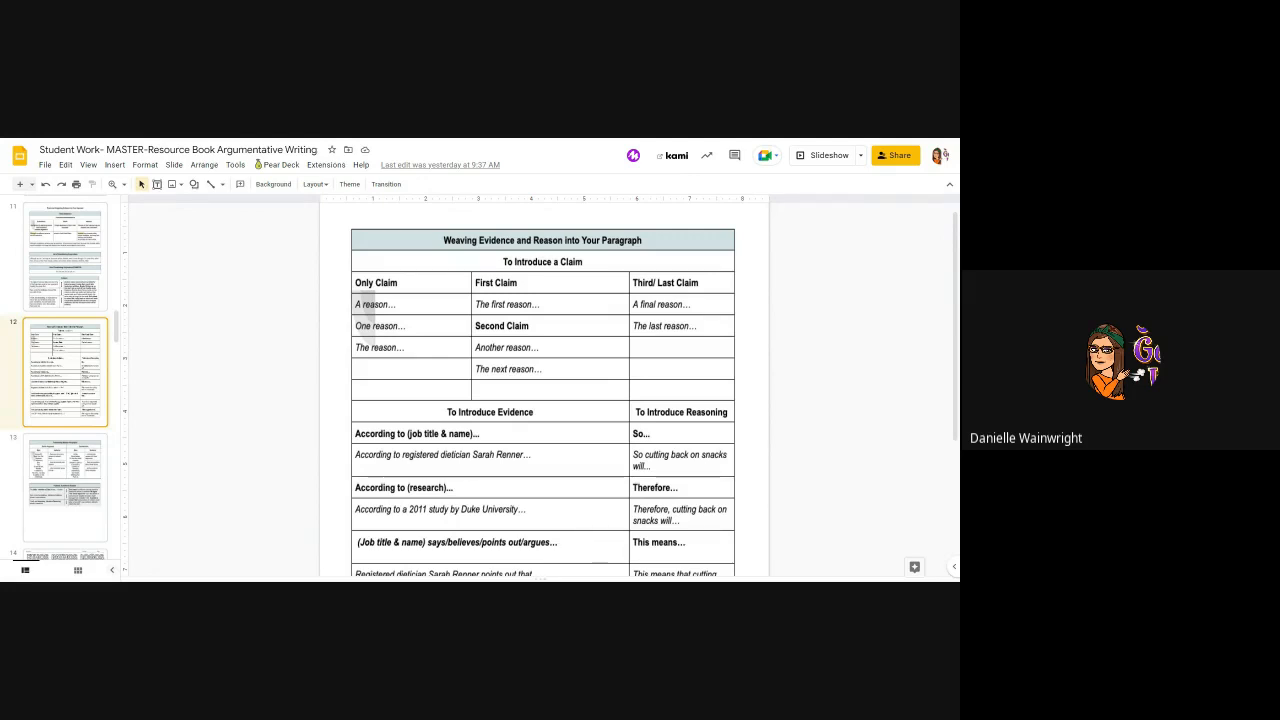
Scroll the slide down to the To Introduce Evidence phrases
{"action": "scroll", "scroll_direction": "down", "scroll_amount": 3}
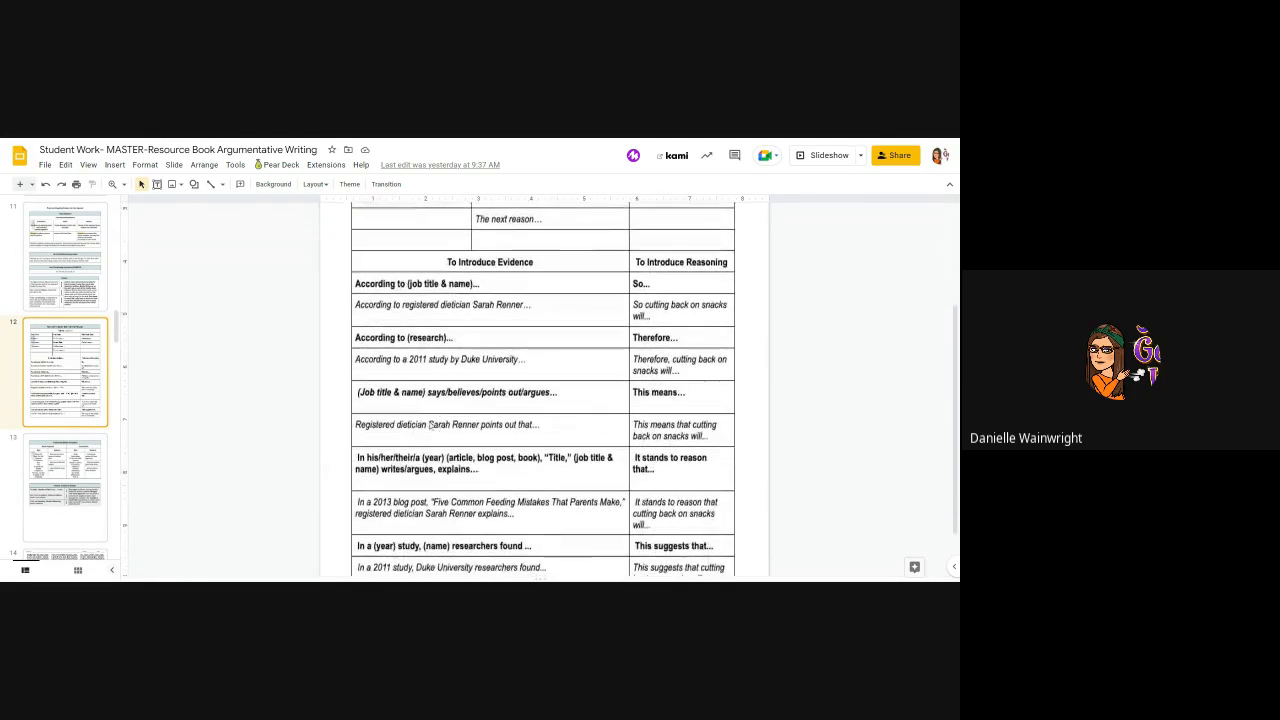
{"action": "scroll", "scroll_direction": "down", "scroll_amount": 3}
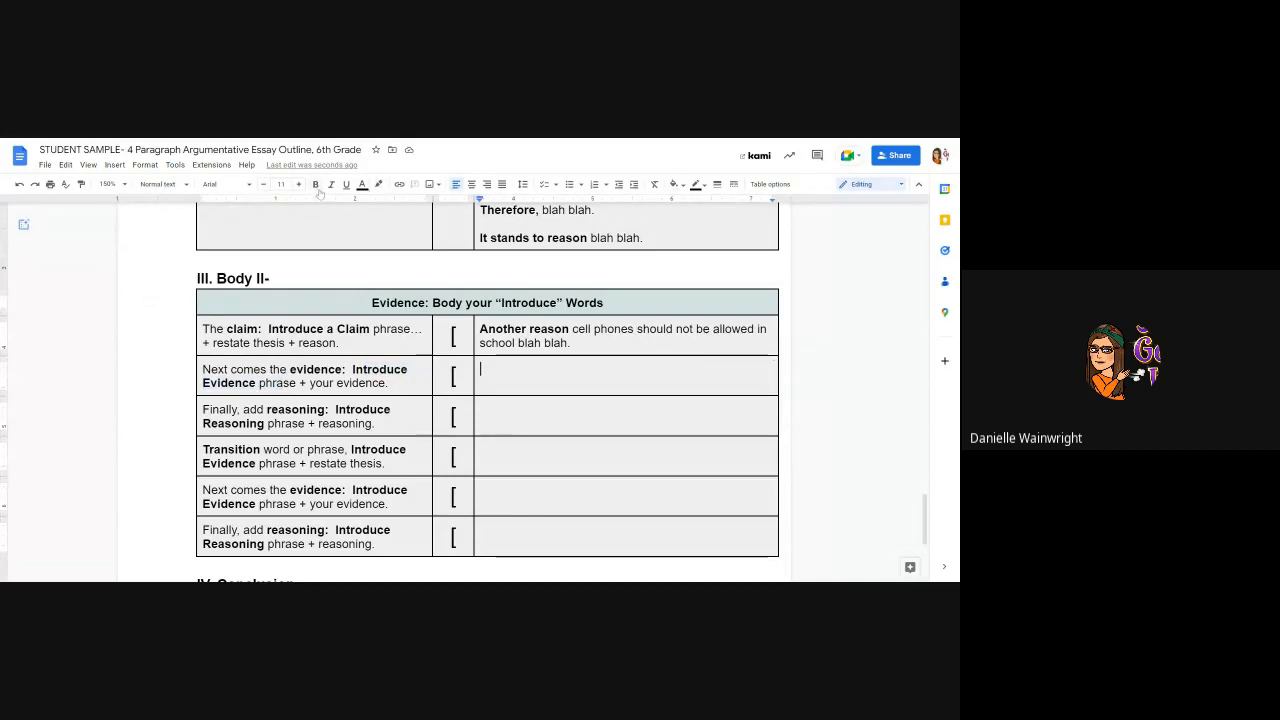
Write According to BLANK, "quote." in the Body II evidence row
{"action": "type", "text": "A"}
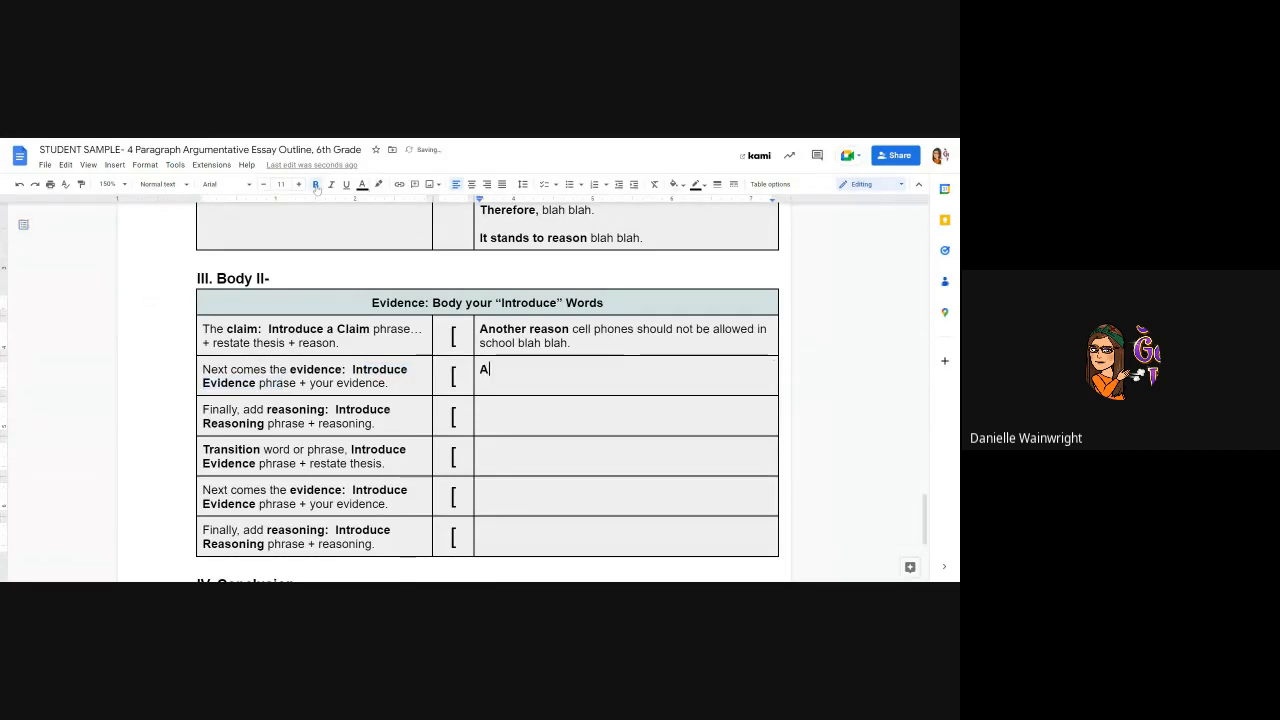
{"action": "type", "text": "ccording to"}
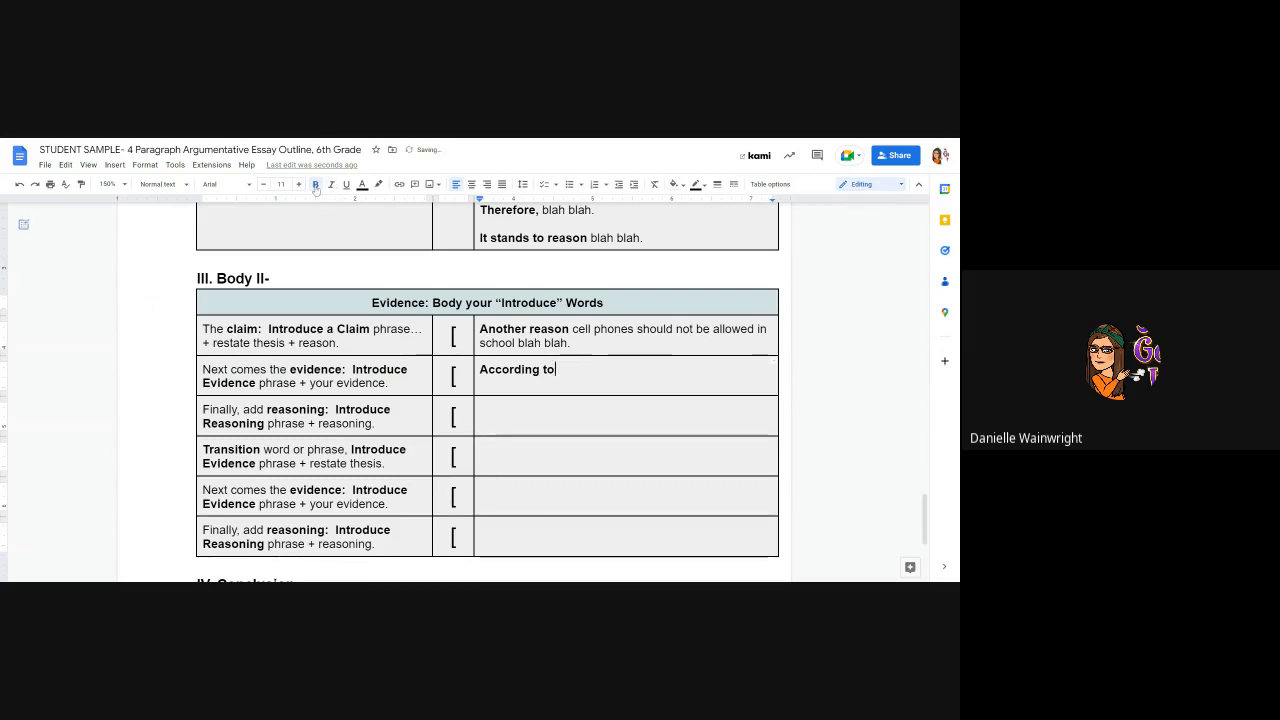
{"action": "type", "text": "BLANK"}
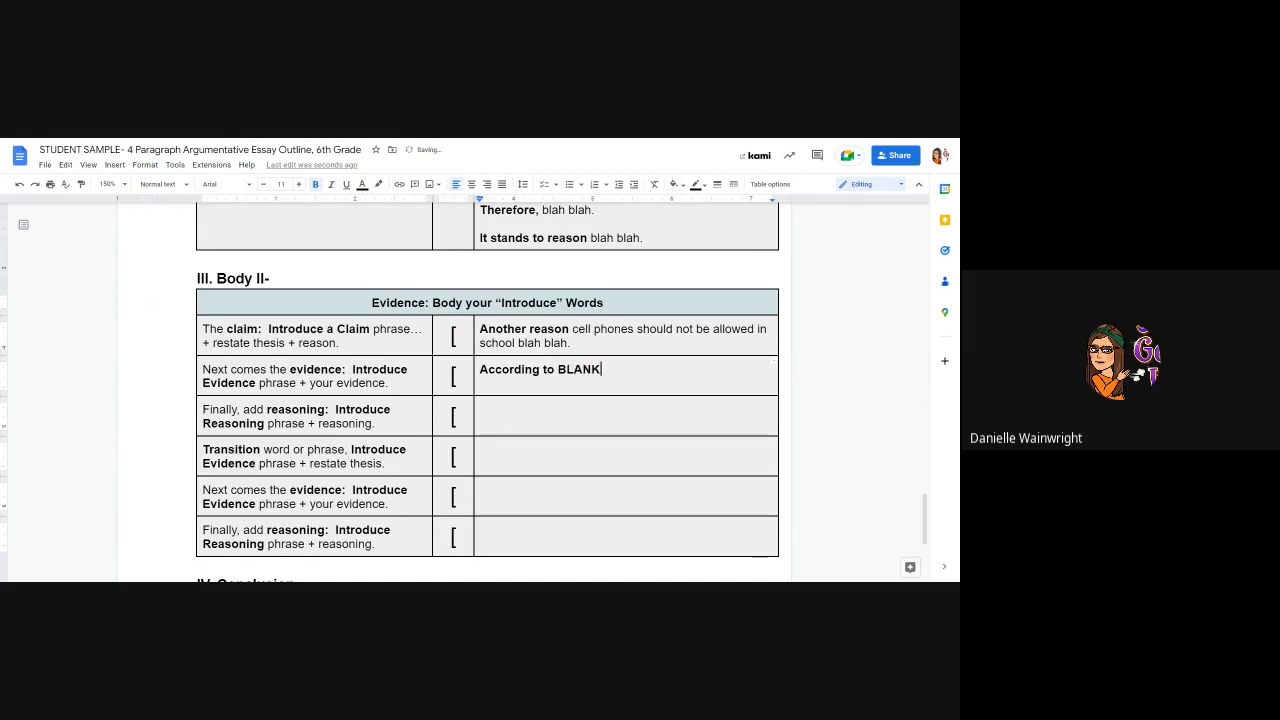
{"action": "type", "text": ","}
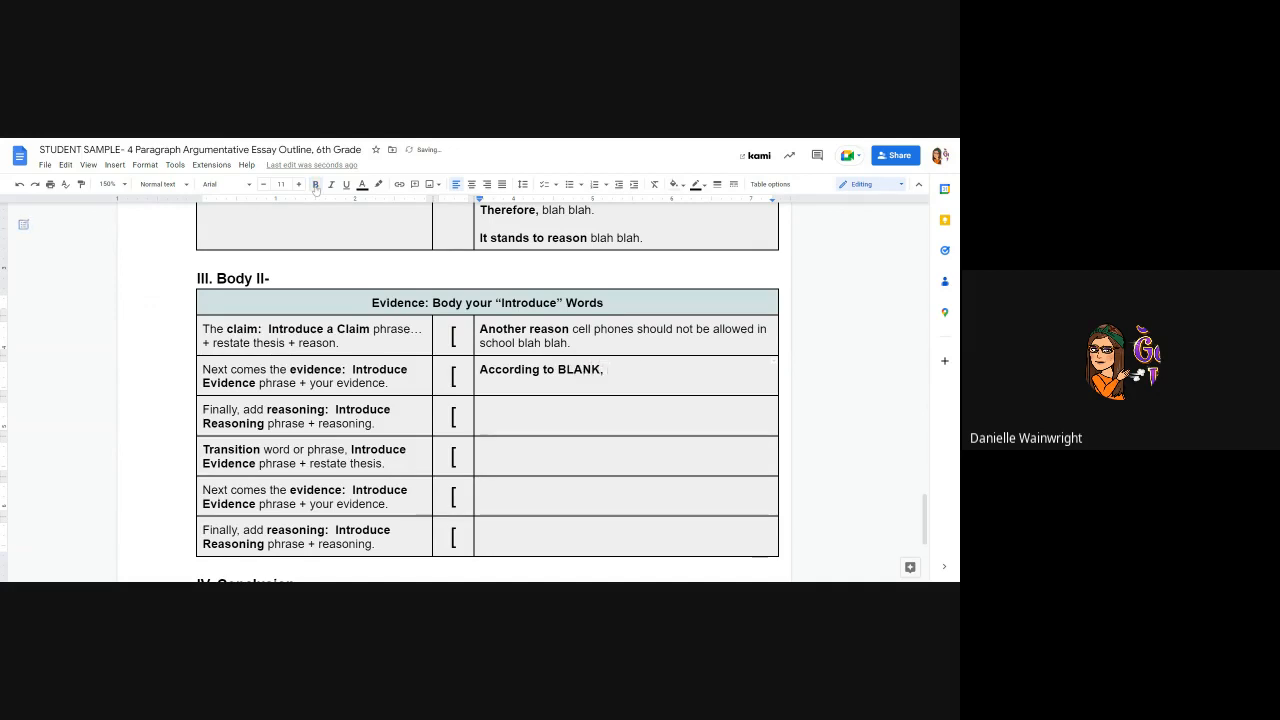
{"action": "type", "text": "\"quote"}
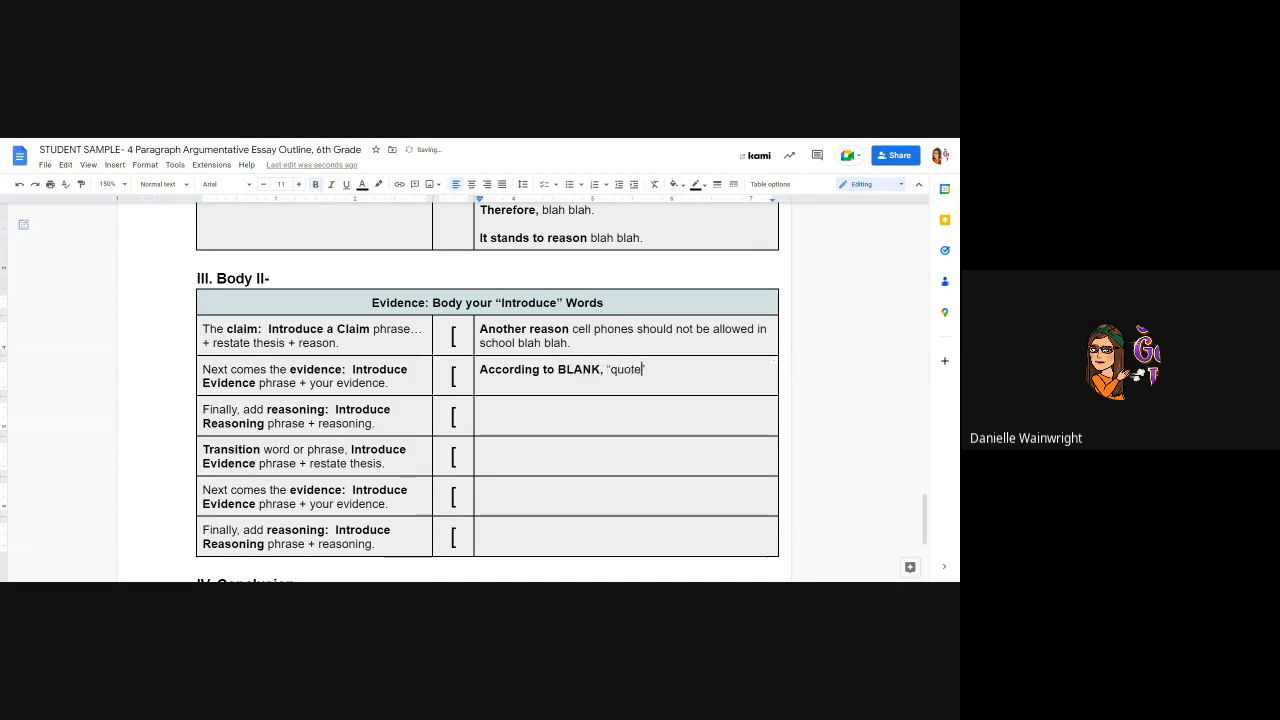
{"action": "type", "text": "."}
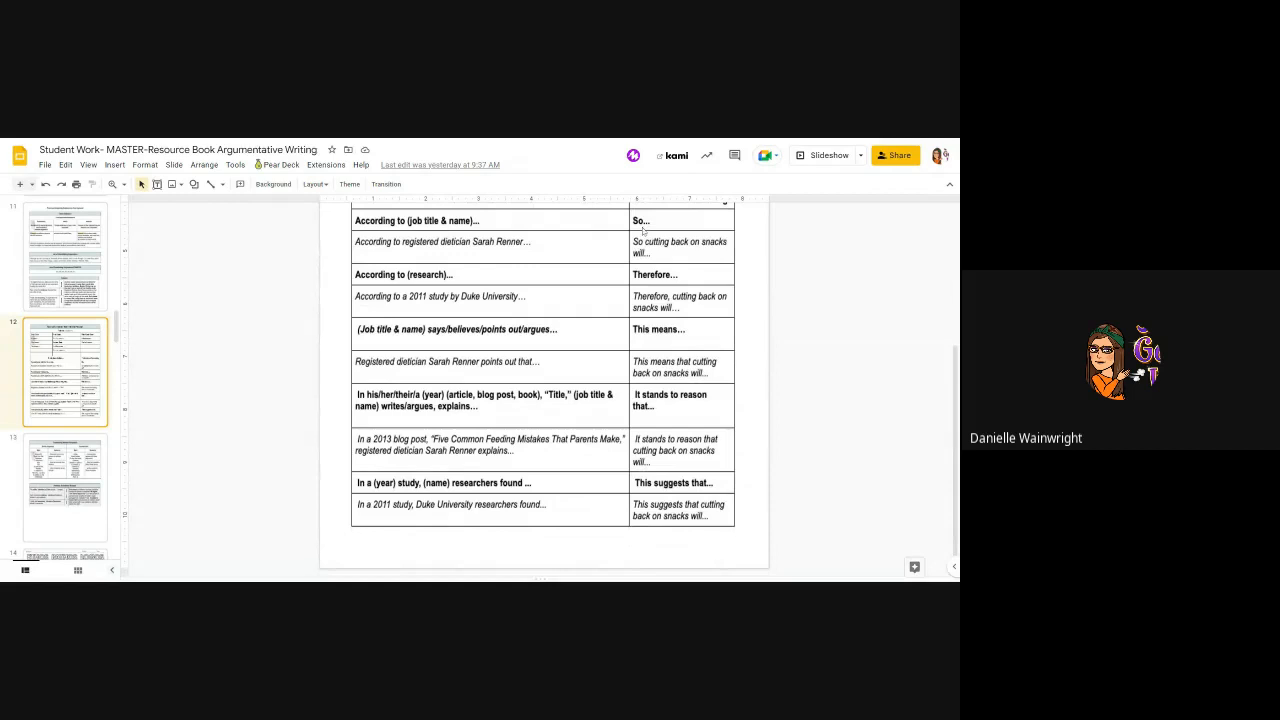
{"action": "mouse_move", "coordinate": [650, 384]}
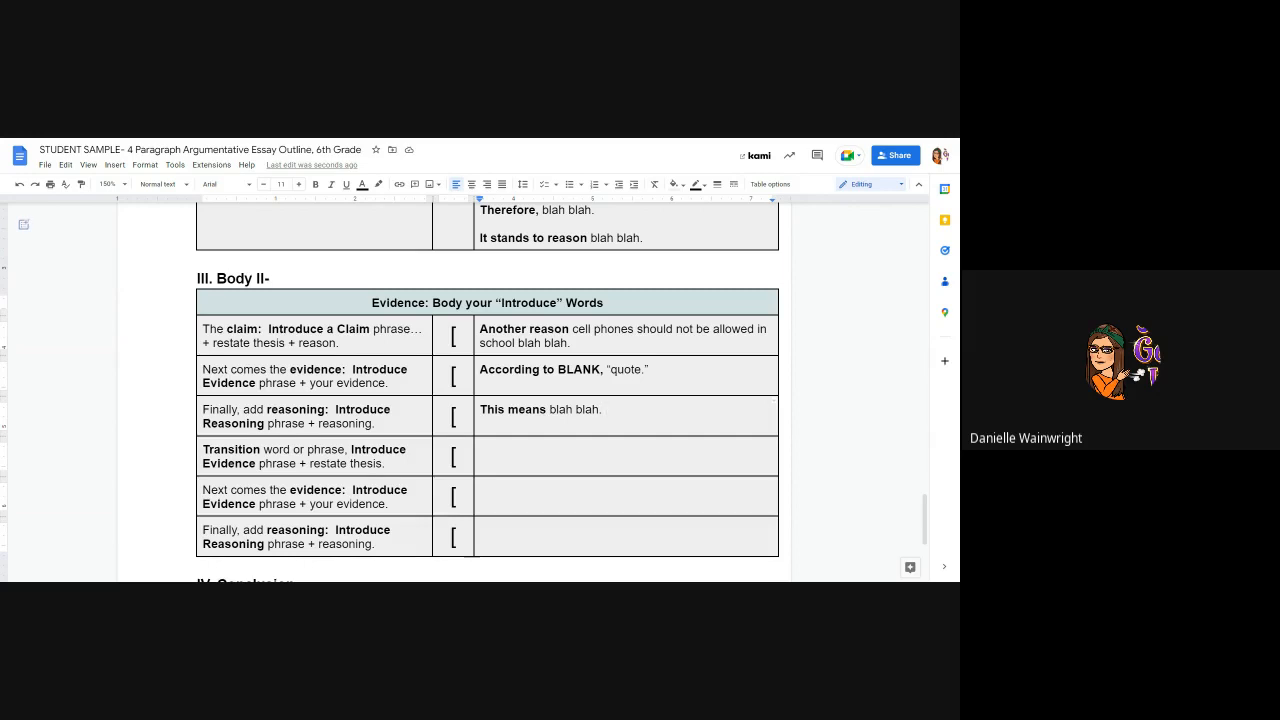
Move into the empty Transition row cell after the reasoning text
{"action": "left_click", "coordinate": [604, 408]}
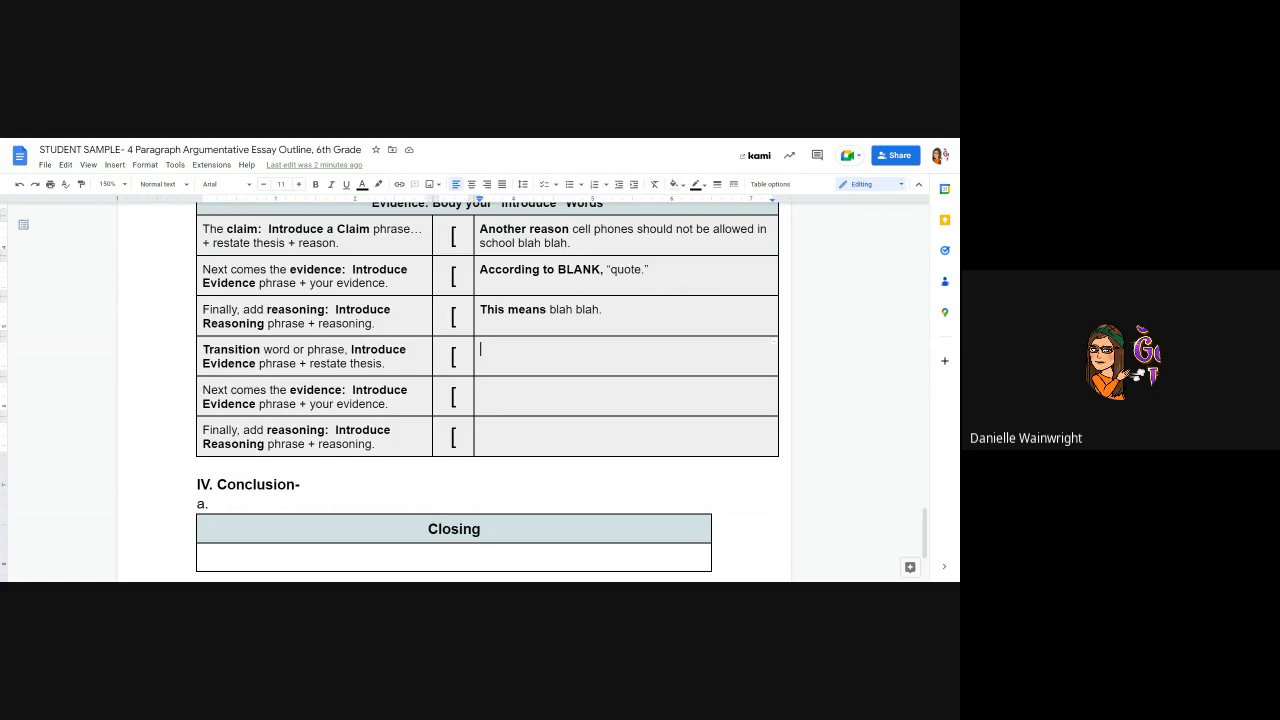
{"action": "mouse_move", "coordinate": [110, 184]}
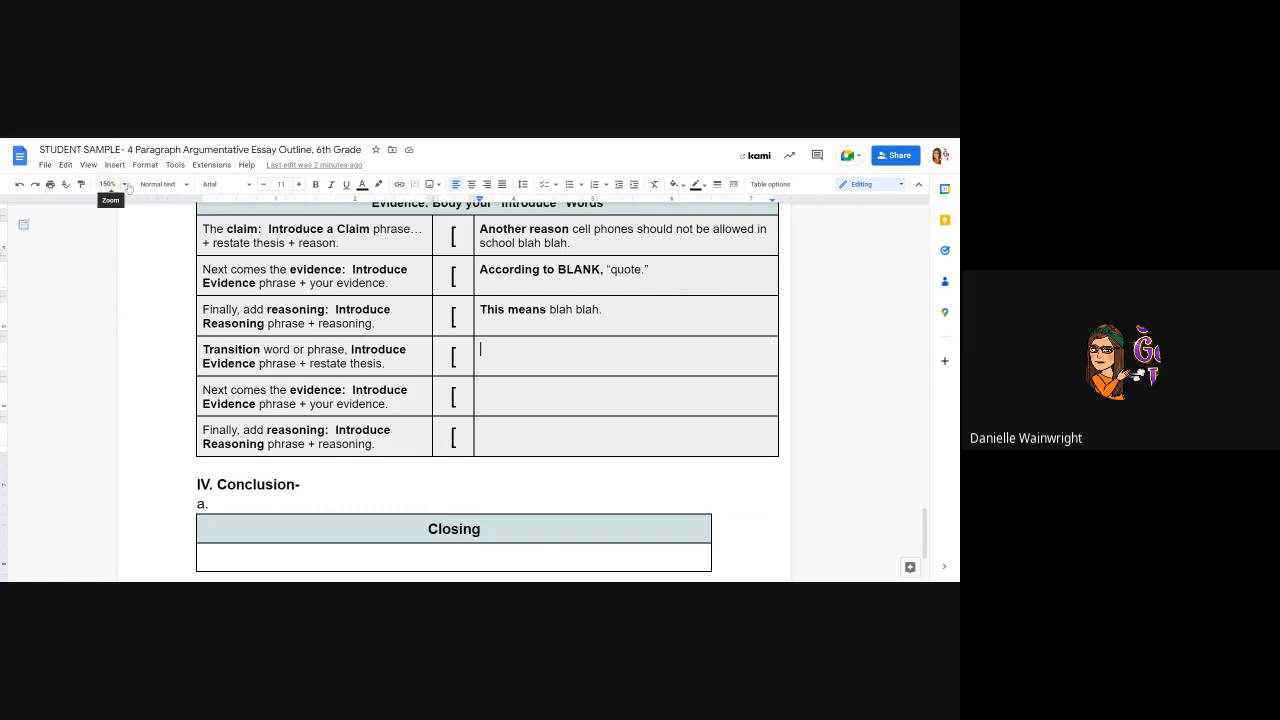
Delete the last two empty evidence and reasoning rows via Format > Table > Delete row
{"action": "left_click", "coordinate": [106, 184]}
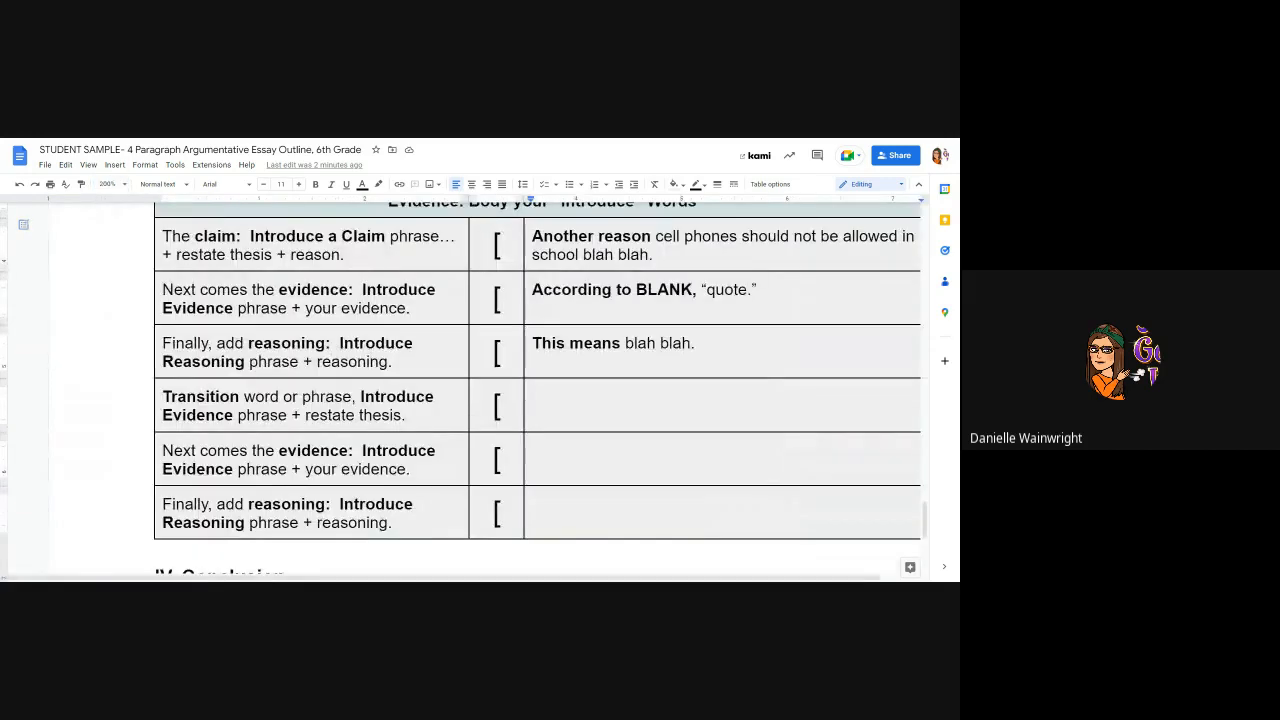
{"action": "scroll", "scroll_direction": "down", "scroll_amount": 3}
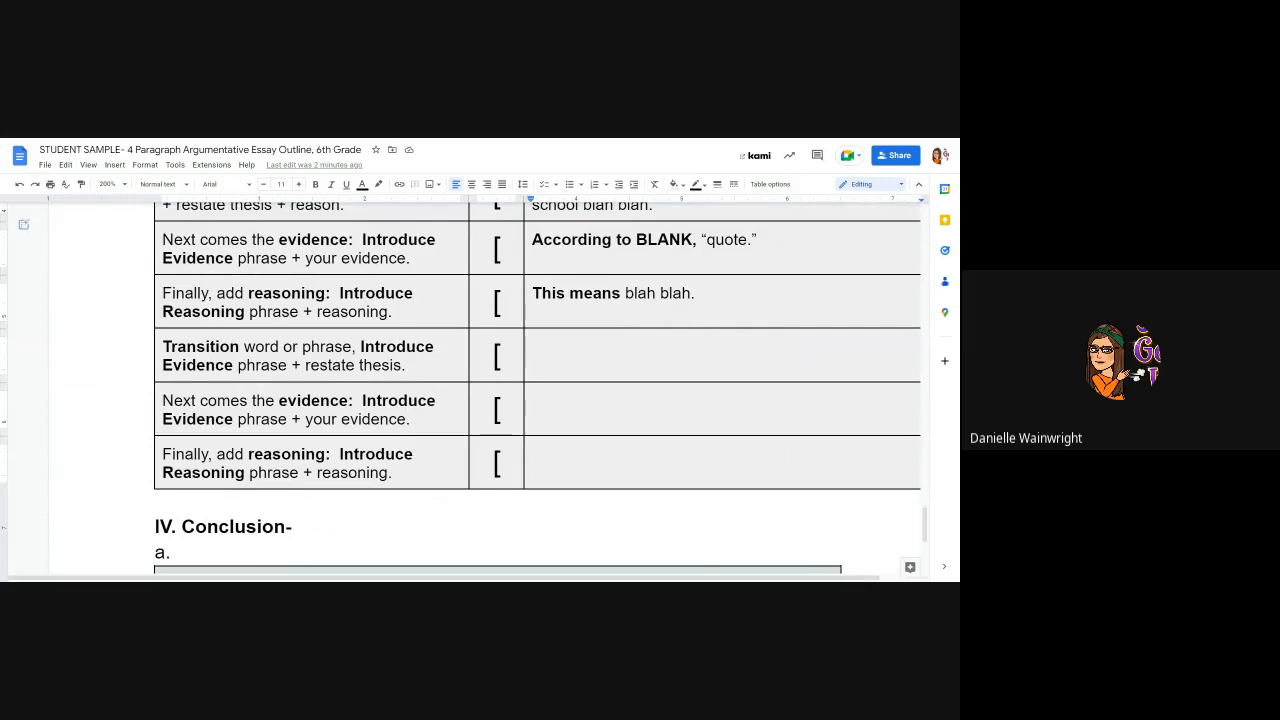
{"action": "left_click", "coordinate": [300, 408]}
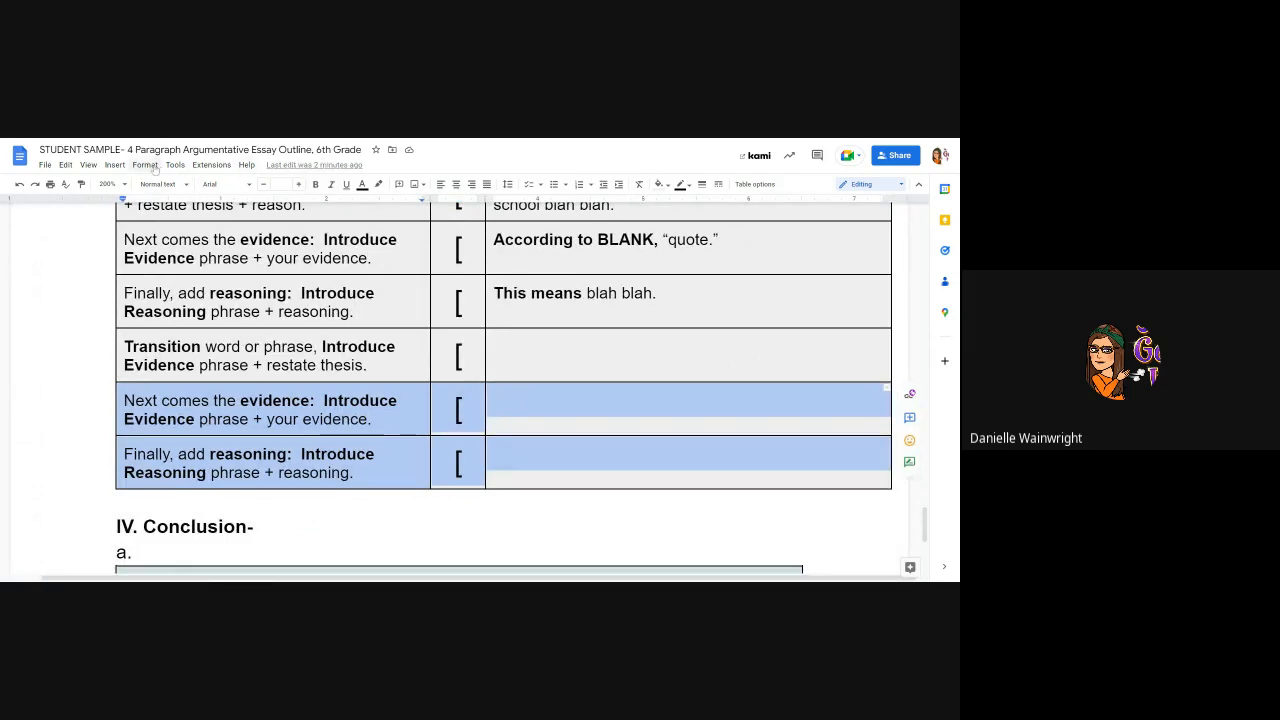
{"action": "left_click", "coordinate": [144, 164]}
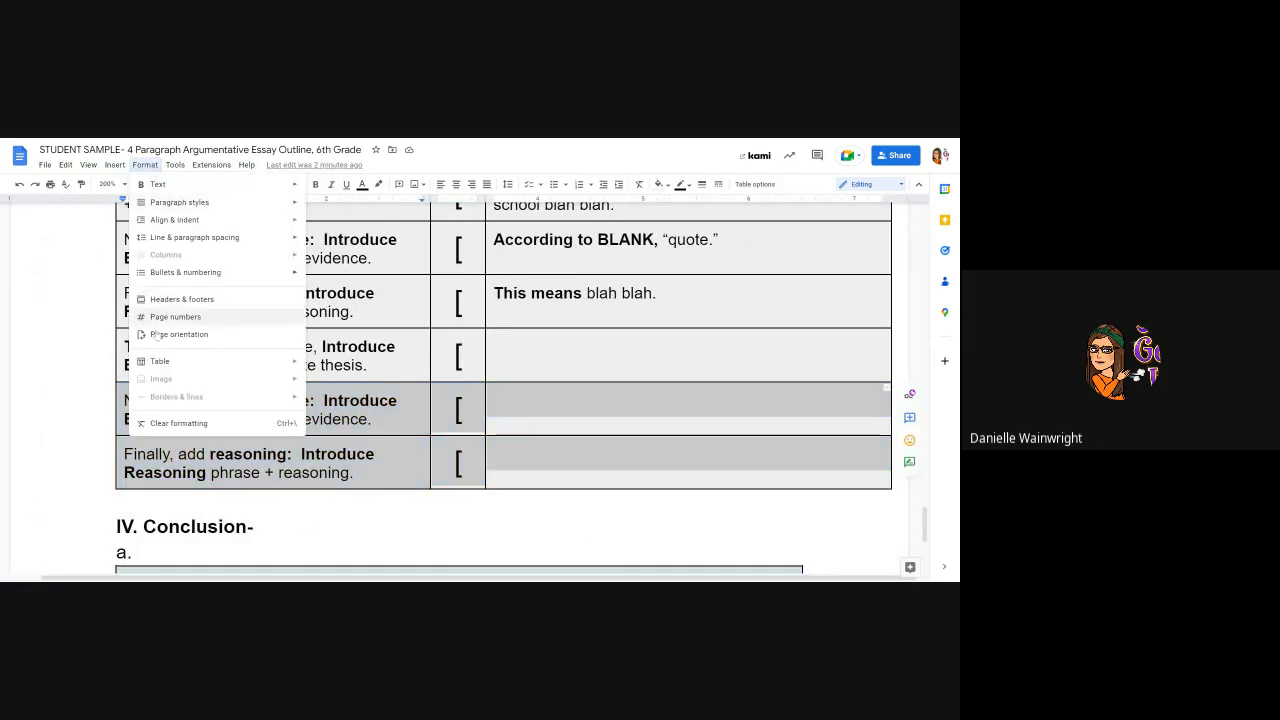
{"action": "left_click", "coordinate": [160, 360]}
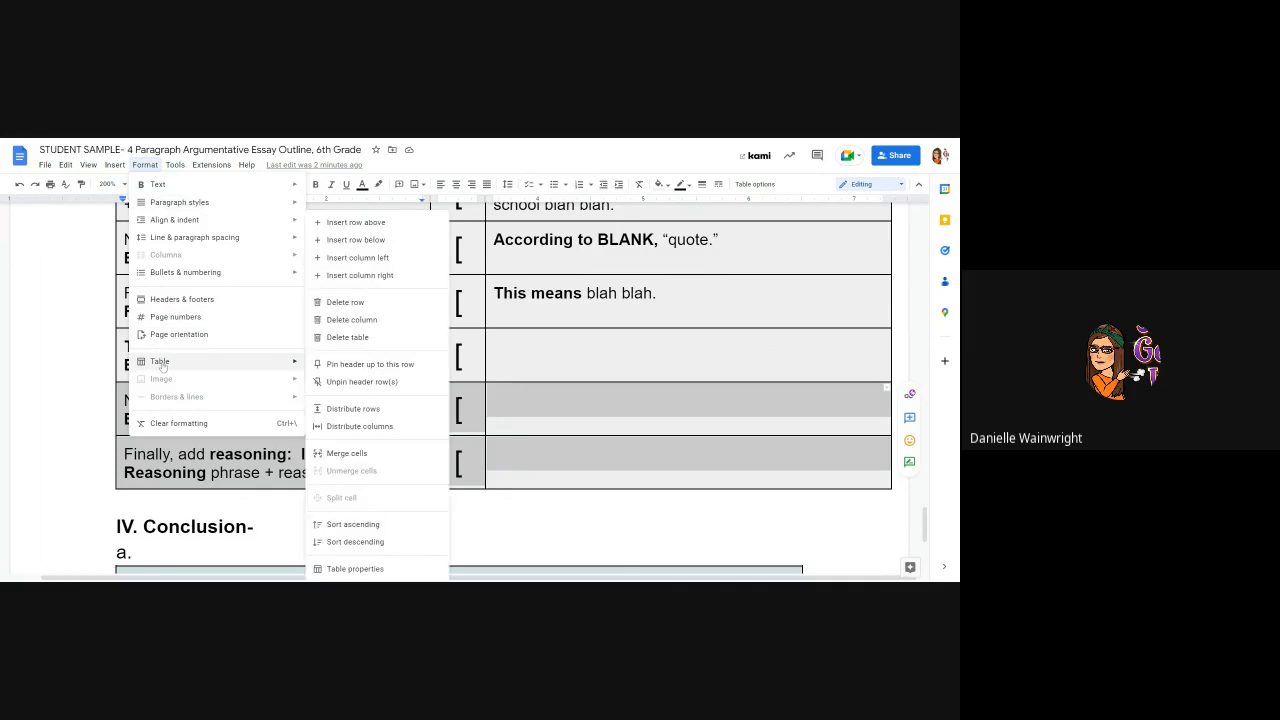
{"action": "mouse_move", "coordinate": [372, 304]}
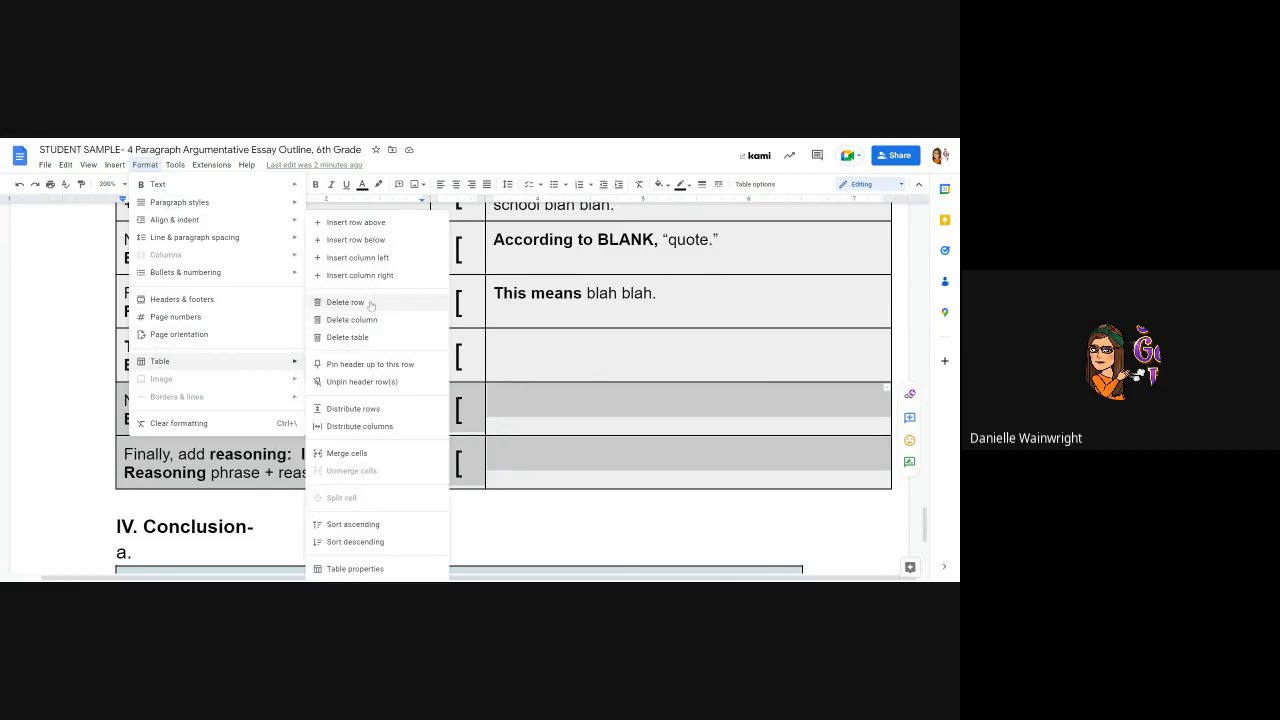
{"action": "left_click", "coordinate": [344, 302]}
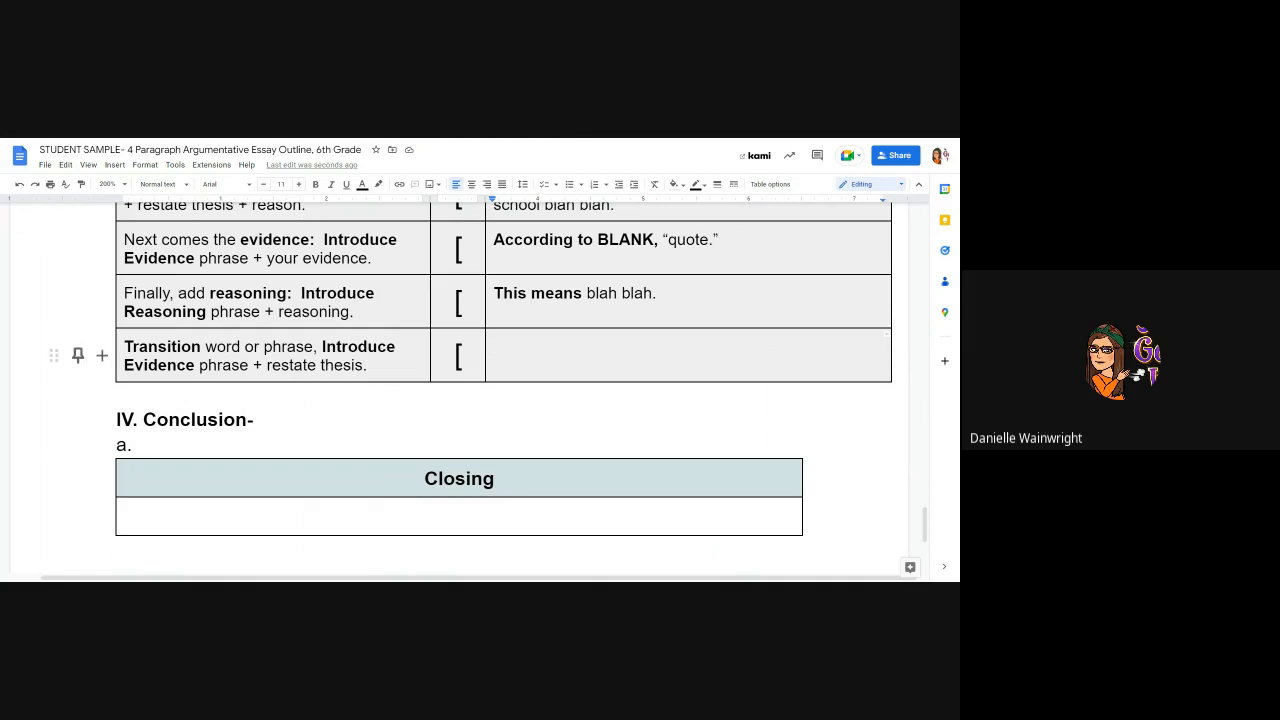
Delete the Transition row so the table ends with the reasoning row
{"action": "left_click", "coordinate": [244, 346]}
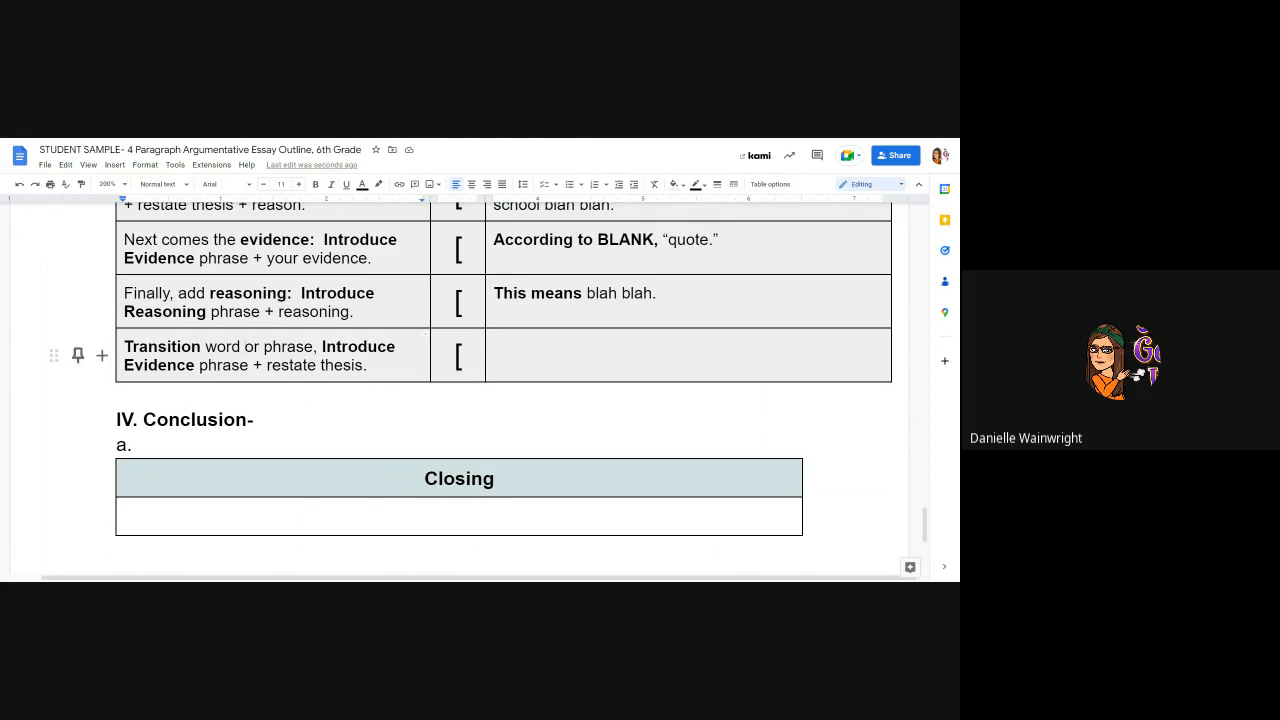
{"action": "scroll", "scroll_direction": "down", "scroll_amount": 3}
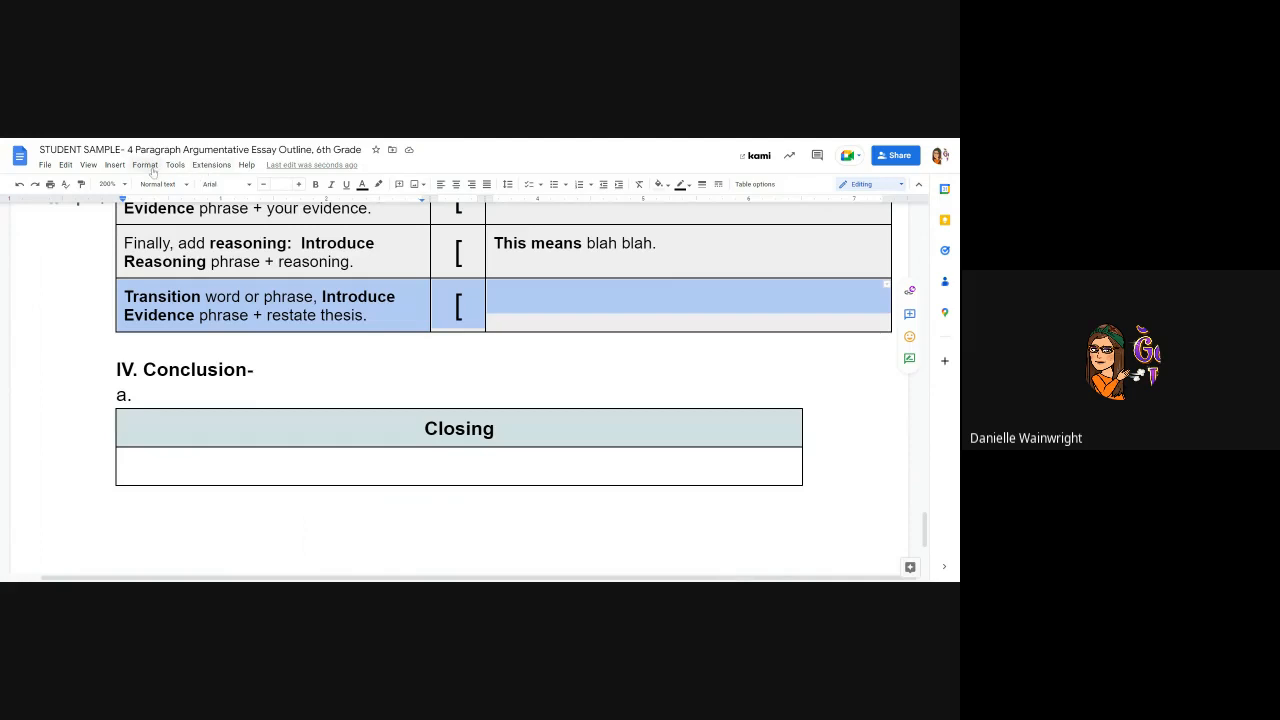
{"action": "left_click", "coordinate": [144, 164]}
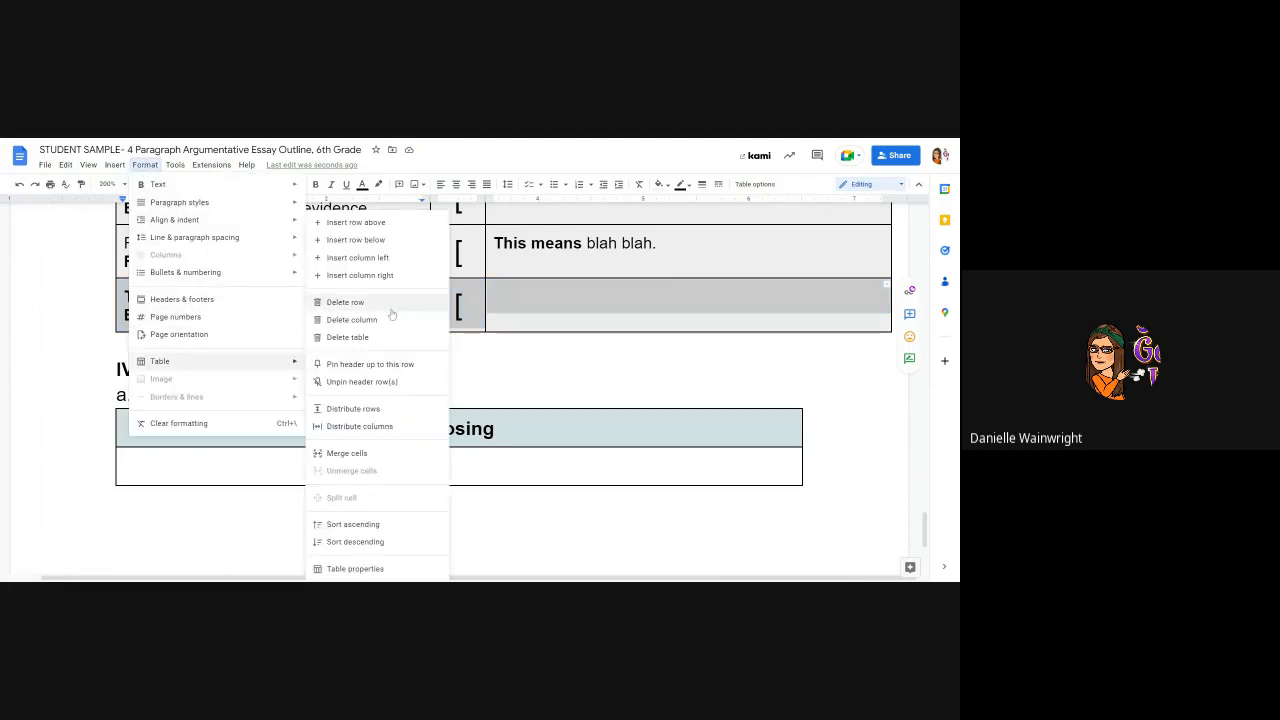
{"action": "left_click", "coordinate": [344, 302]}
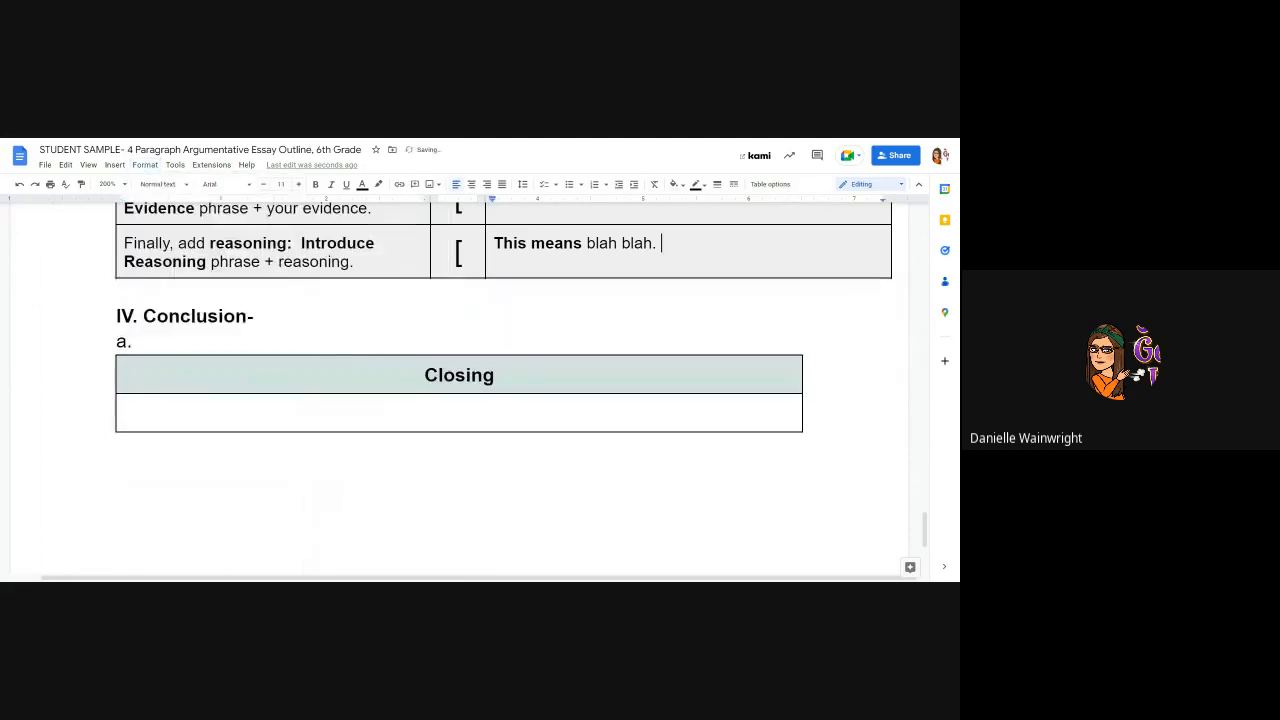